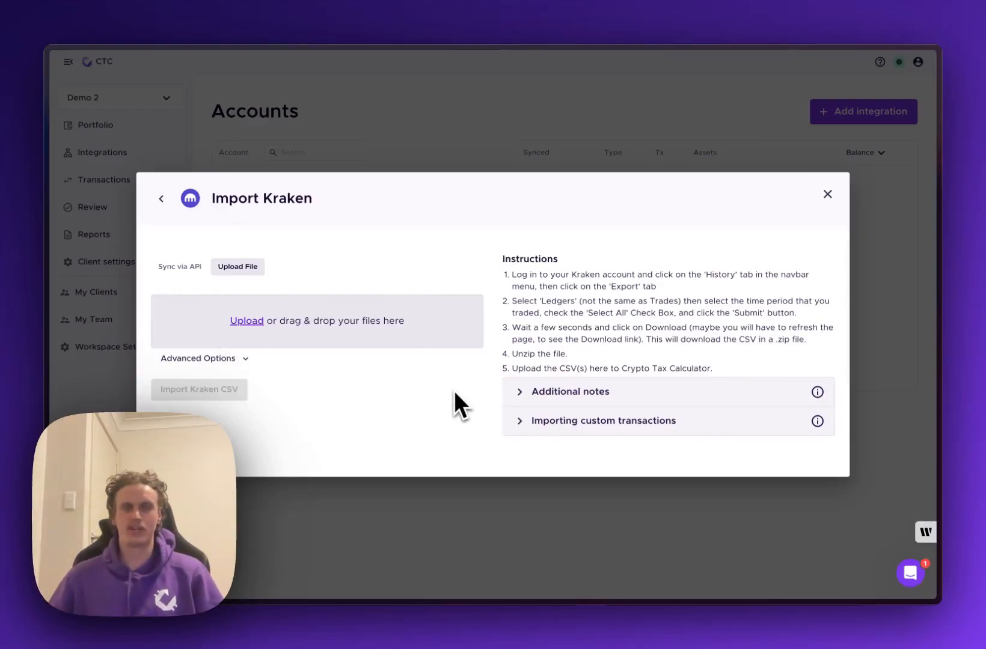
pyautogui.moveTo(346, 223)
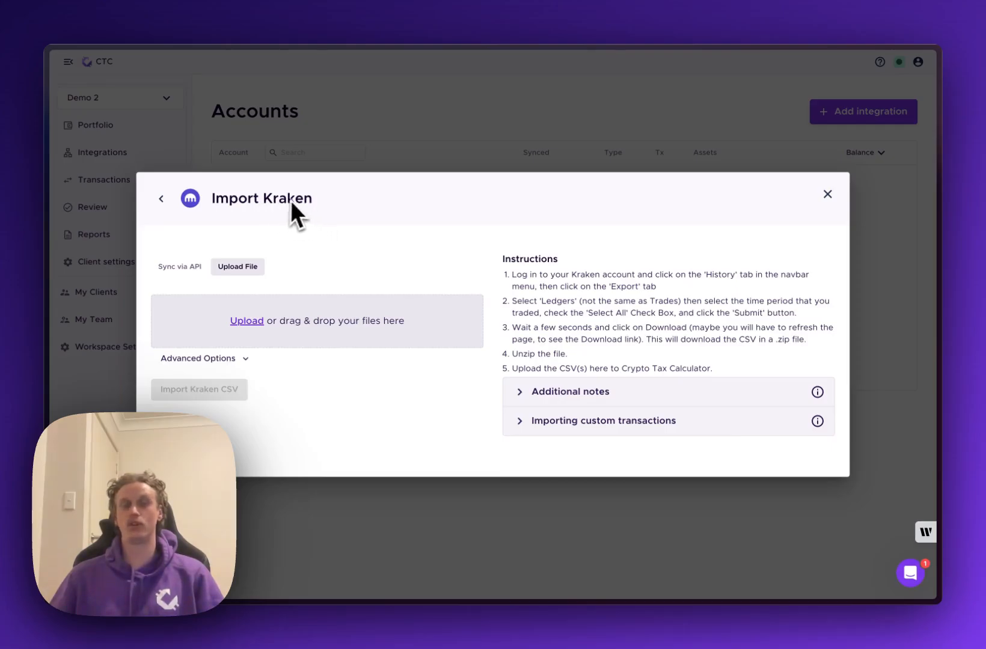
pyautogui.moveTo(395, 298)
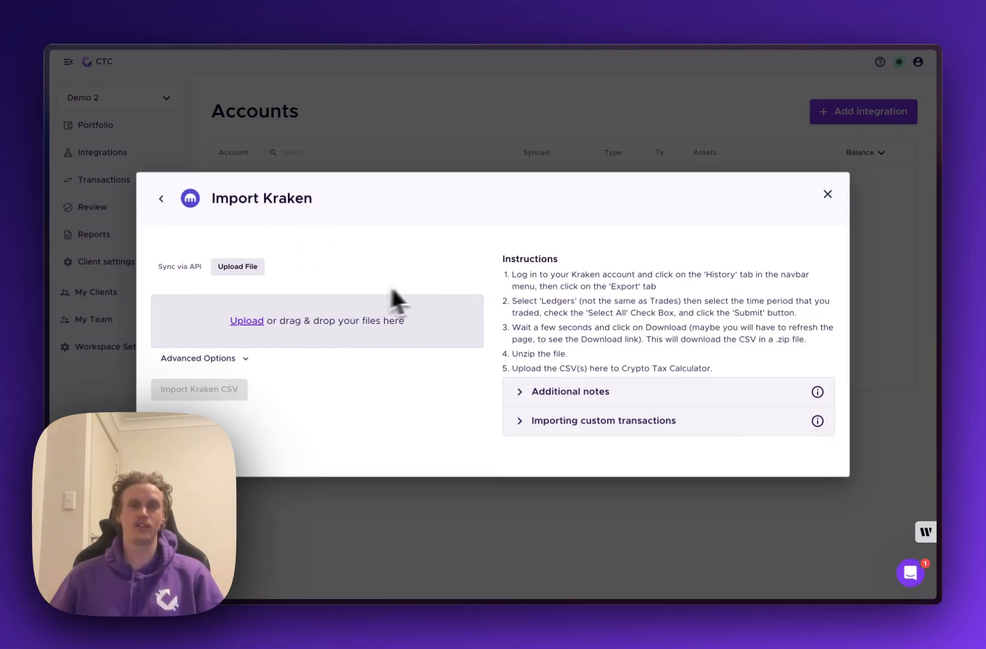
pyautogui.moveTo(447, 301)
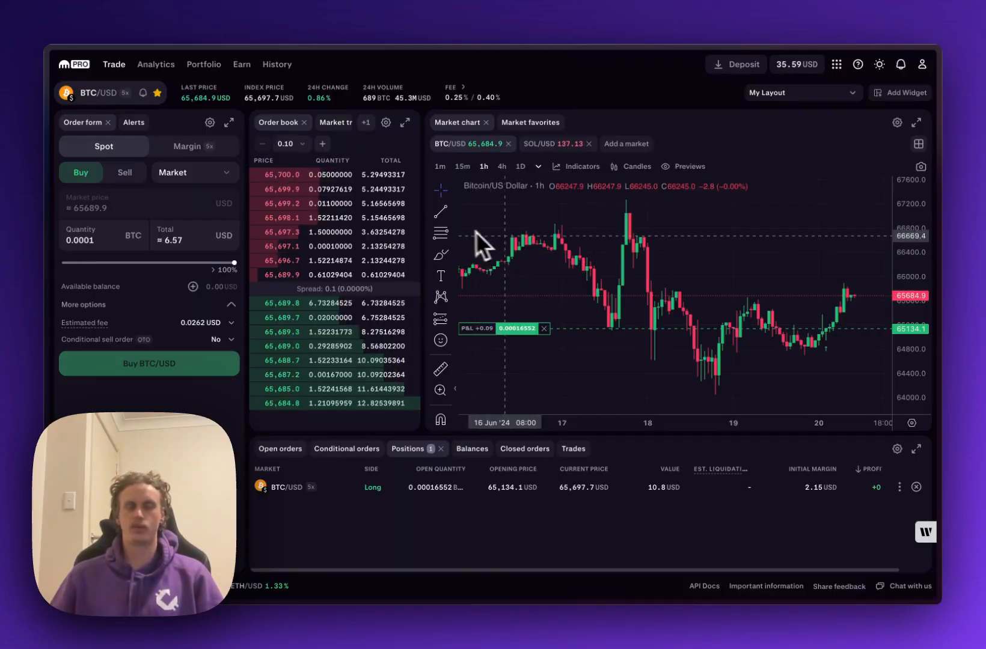
pyautogui.moveTo(505, 234)
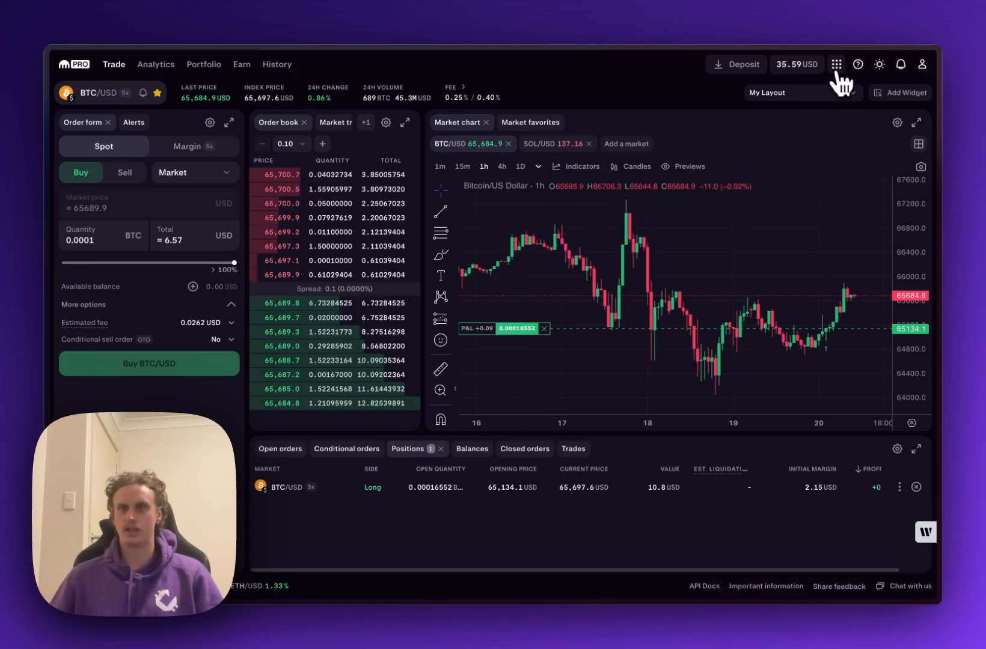
# - Stay on Kraken Pro and go to the History section's Export page
pyautogui.click(841, 64)
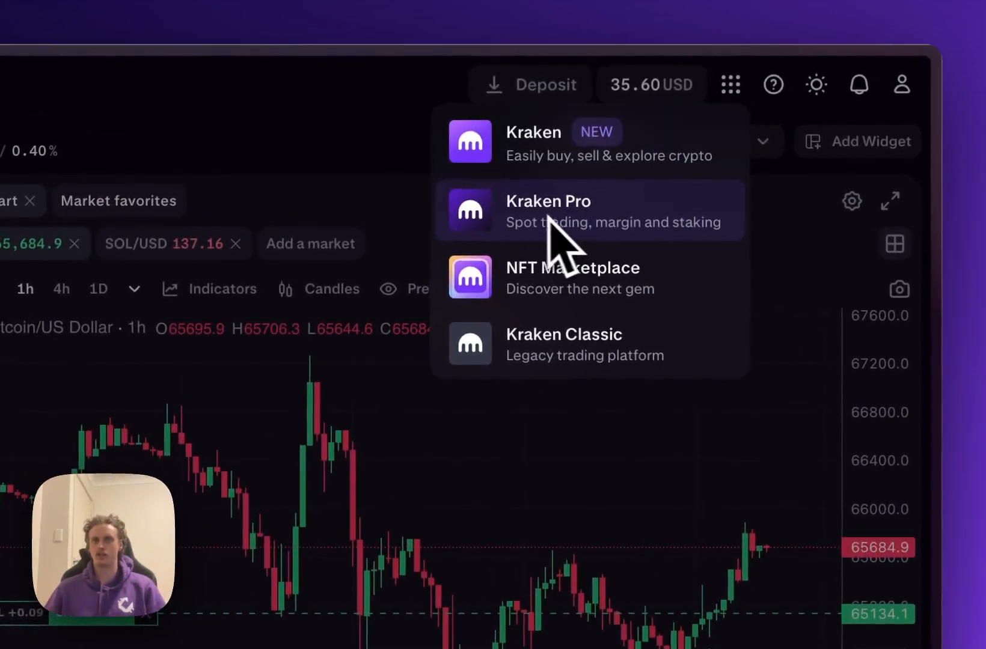
pyautogui.click(548, 211)
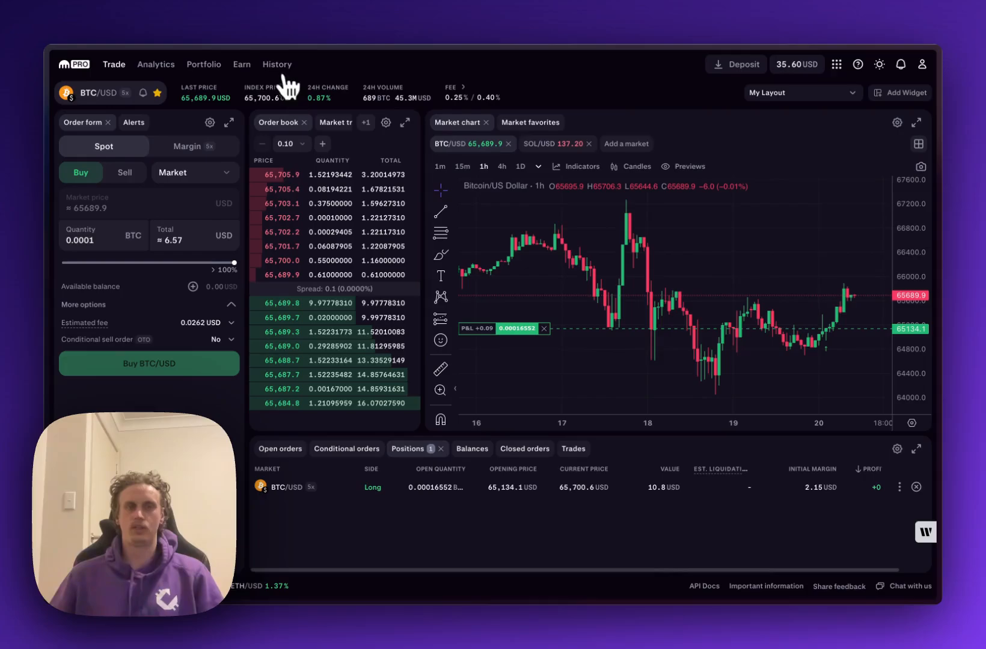
pyautogui.click(277, 64)
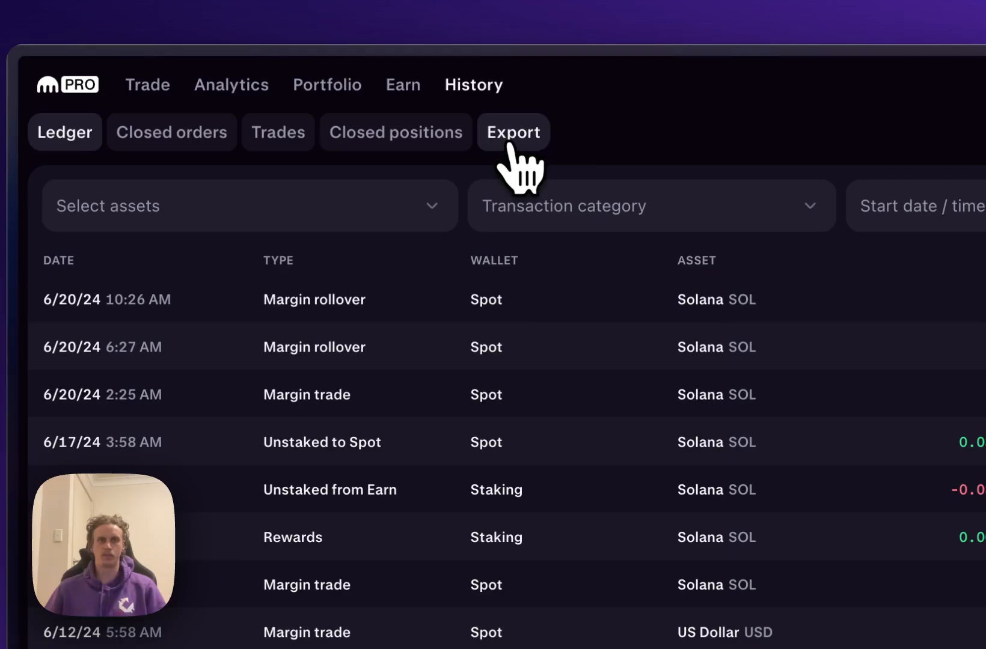
pyautogui.click(512, 131)
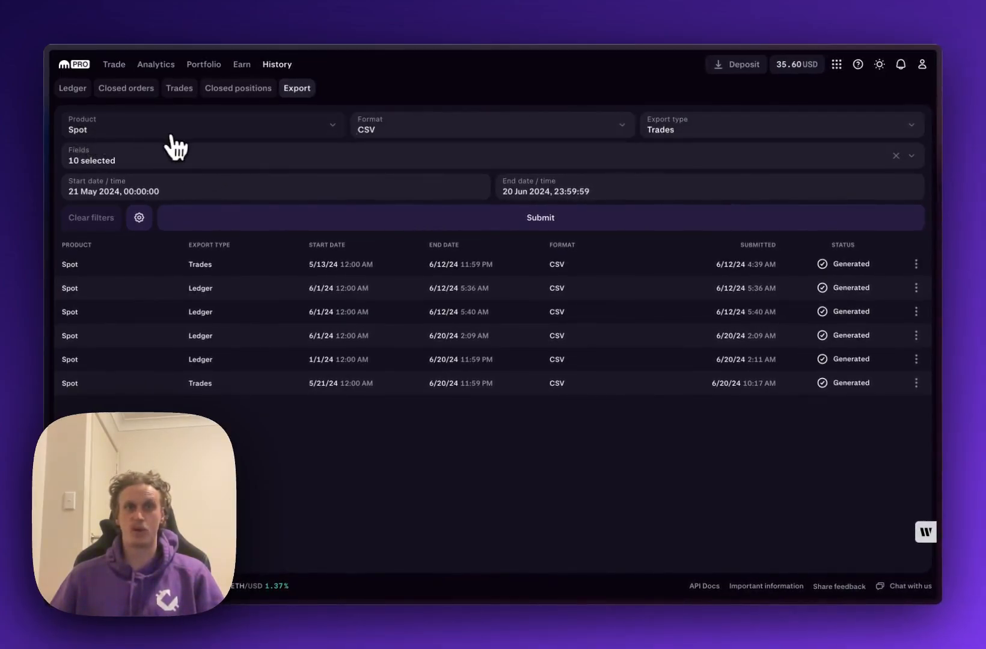
pyautogui.moveTo(378, 148)
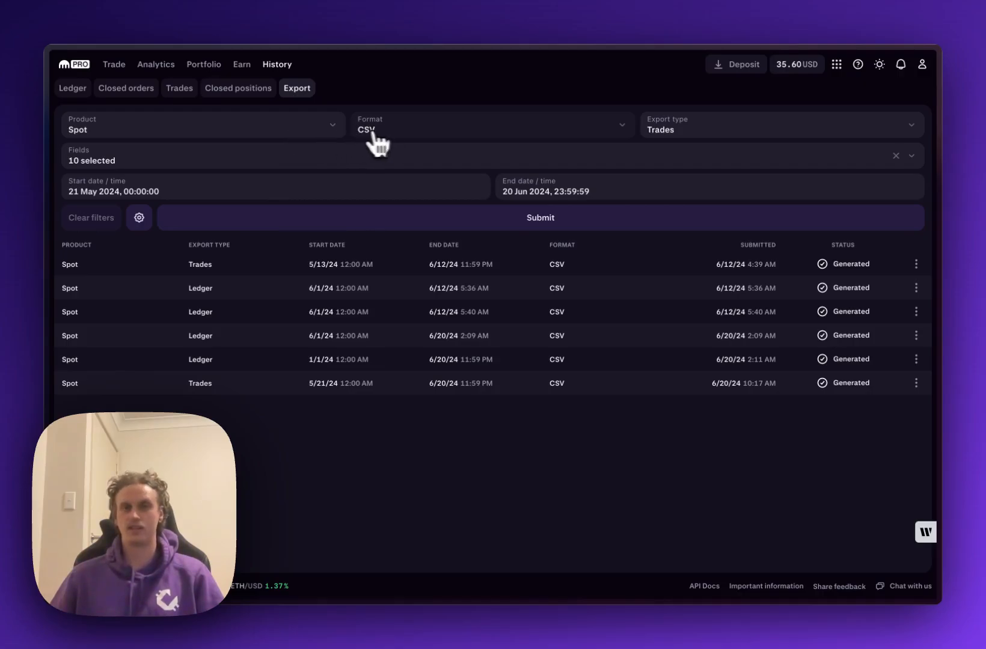
pyautogui.moveTo(693, 147)
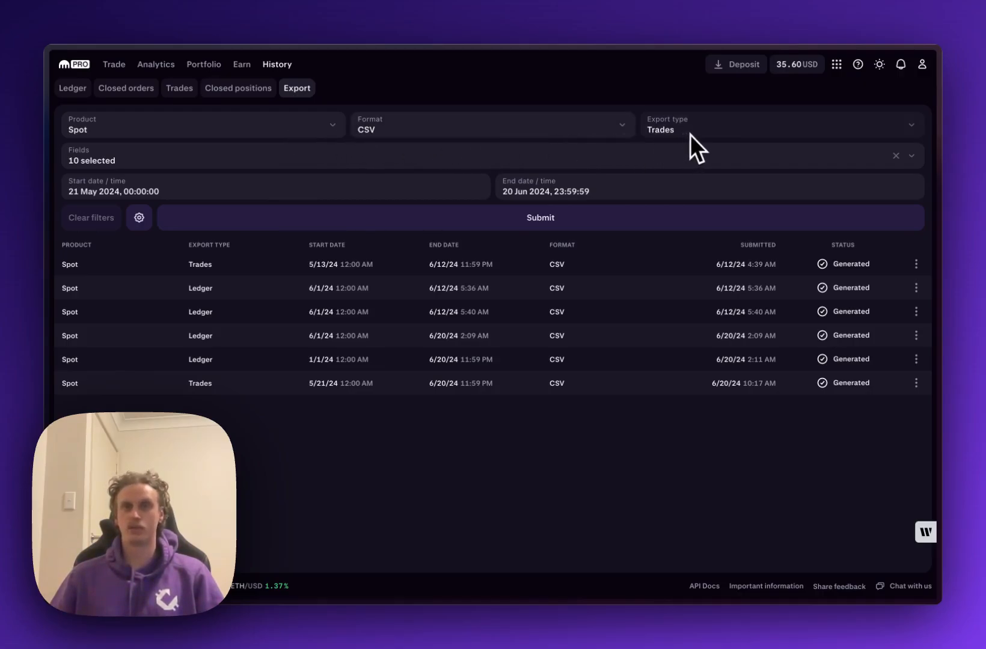
# - Choose Ledger as the export type and select all 319 assets to include
pyautogui.click(781, 123)
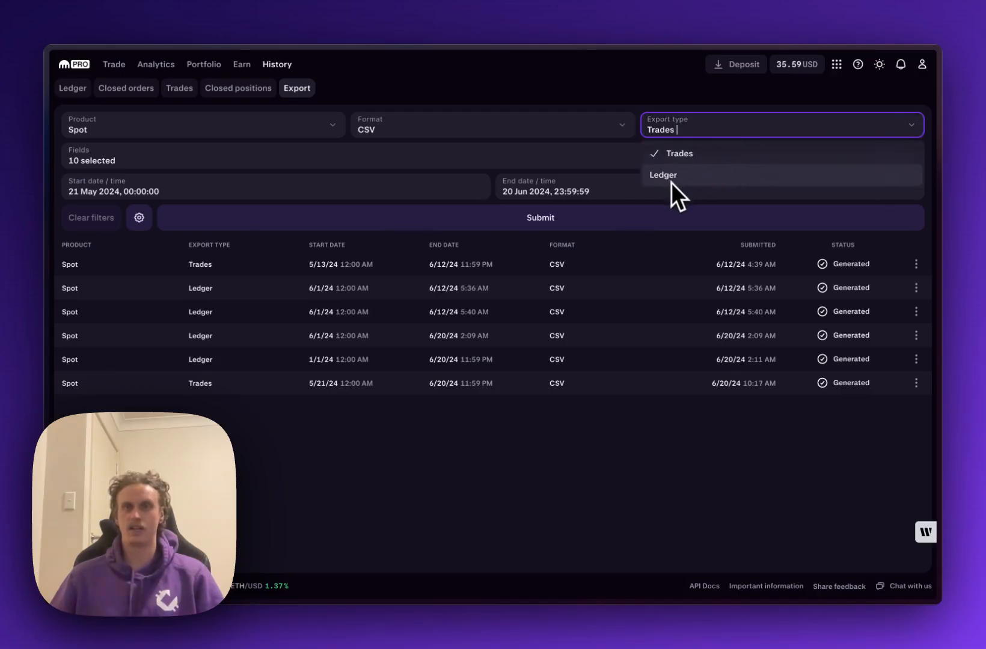
pyautogui.click(664, 174)
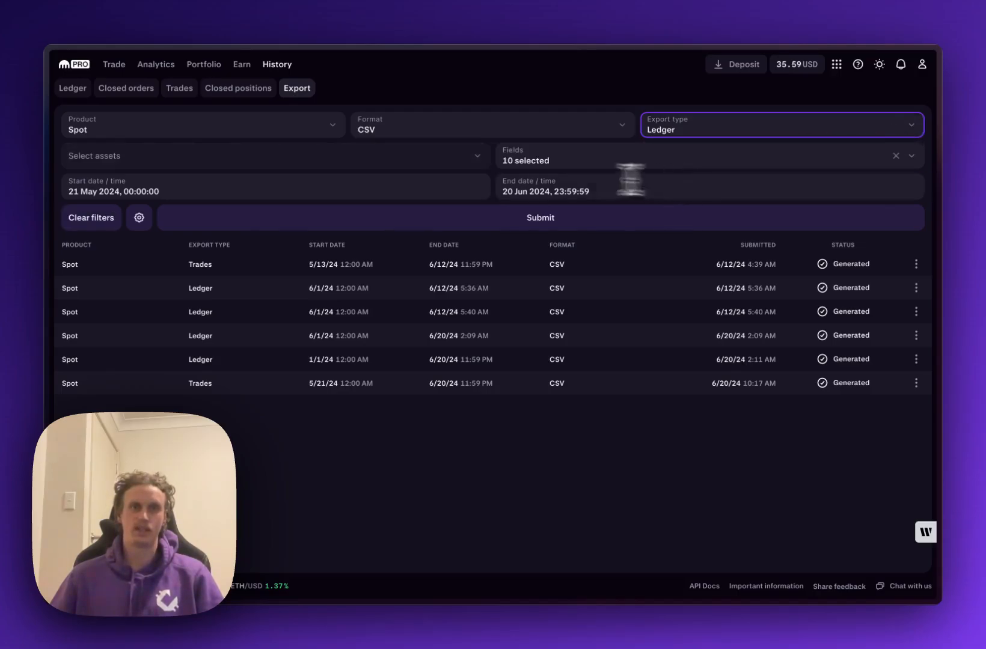
pyautogui.click(177, 156)
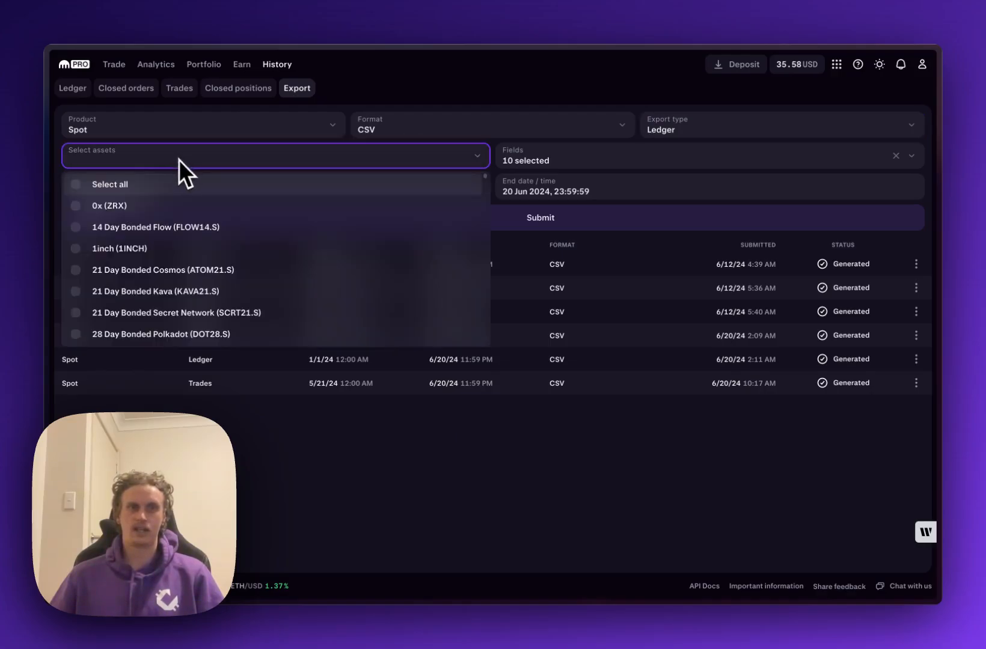
pyautogui.click(77, 184)
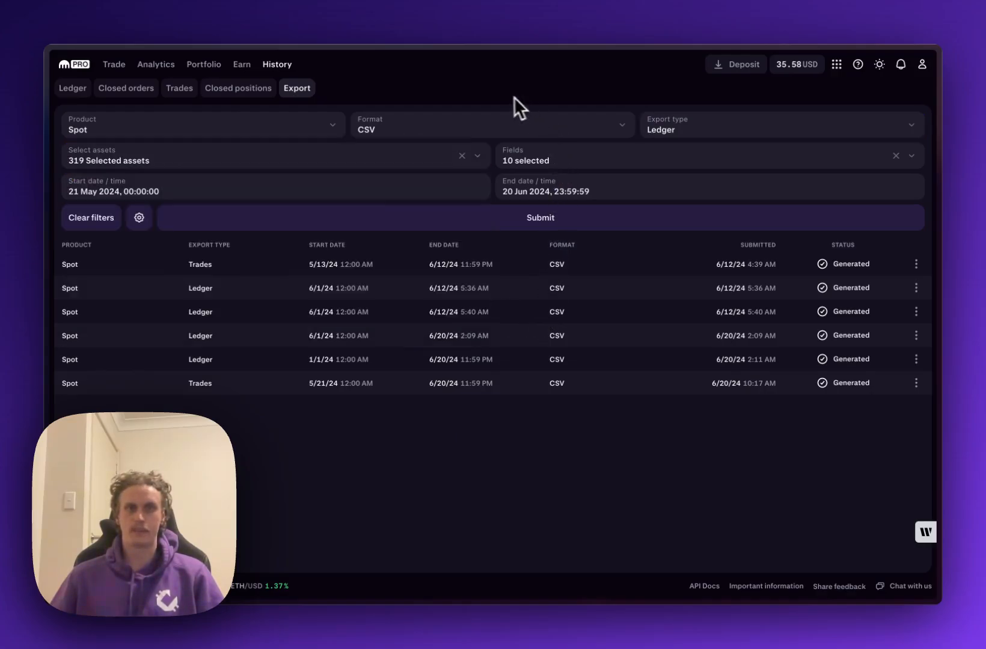
pyautogui.moveTo(515, 174)
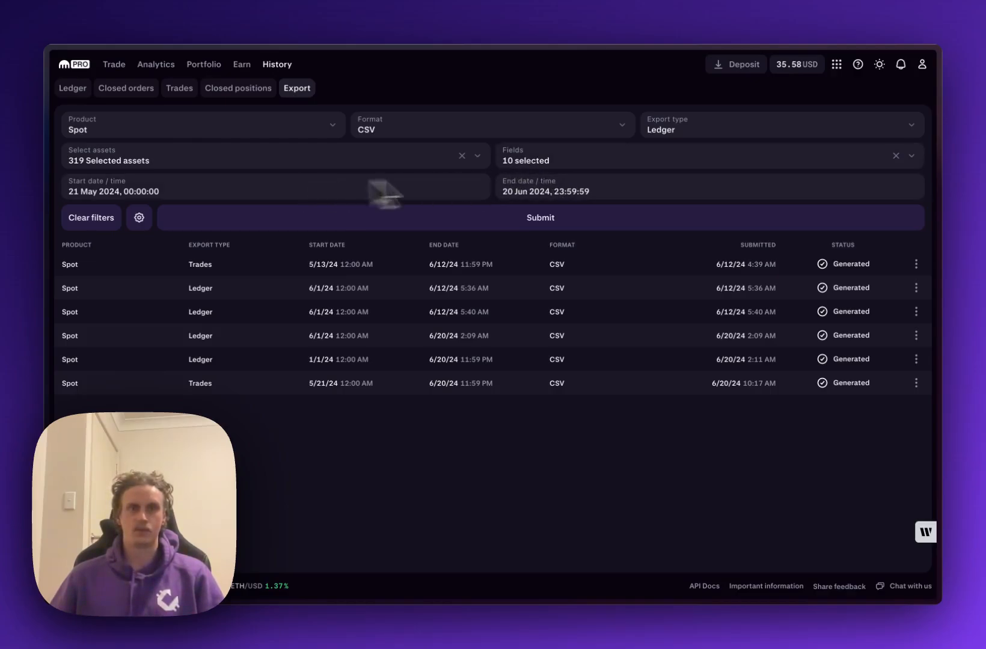
pyautogui.click(707, 160)
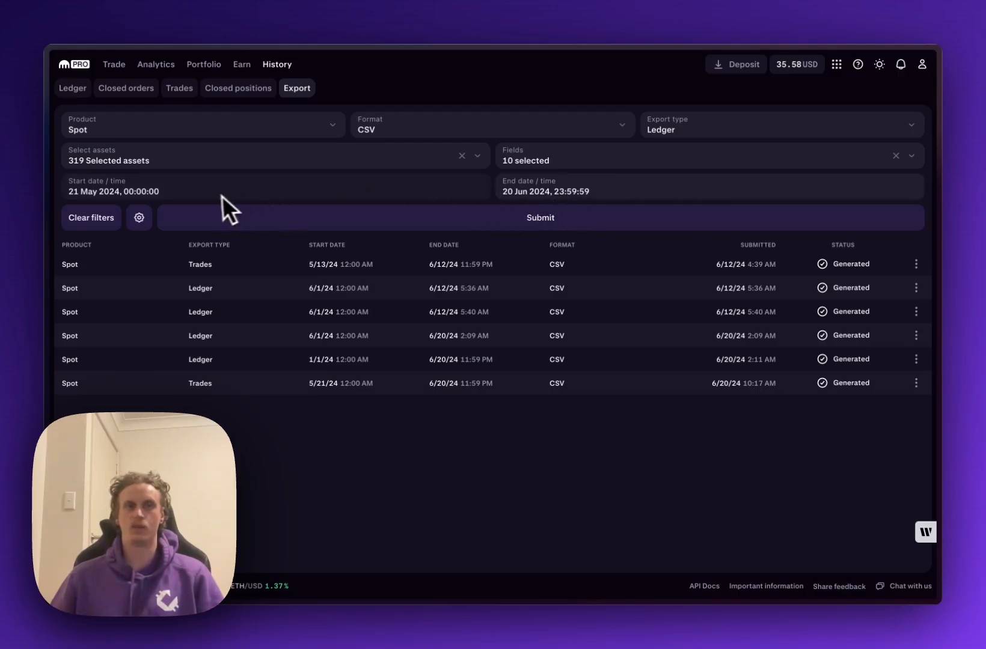
pyautogui.moveTo(139, 217)
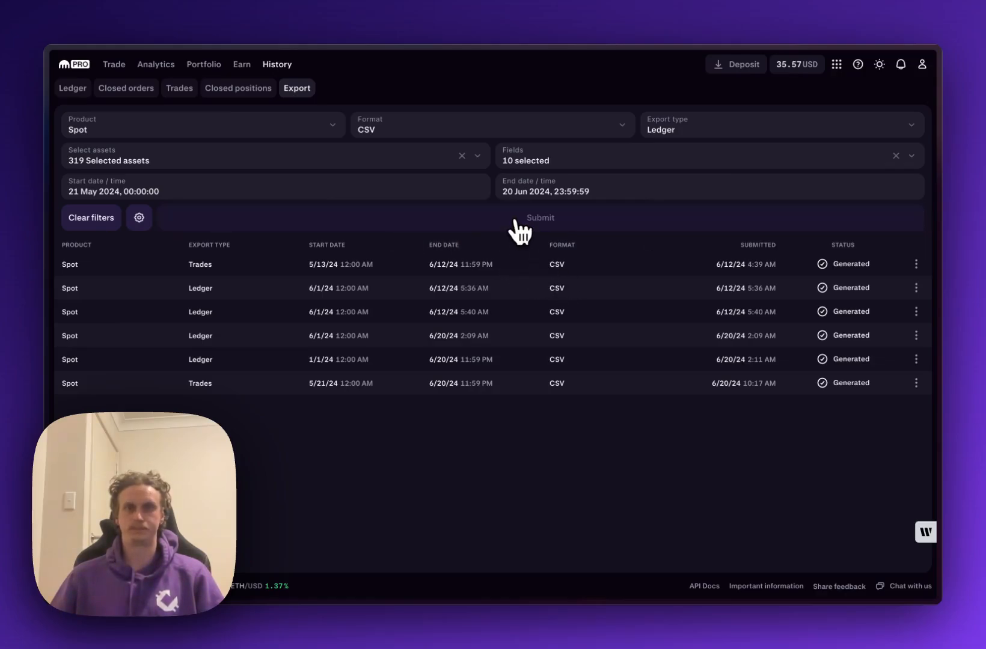
# - Submit the Ledger export and download the generated 21 May–20 Jun 2024 CSV
pyautogui.click(540, 218)
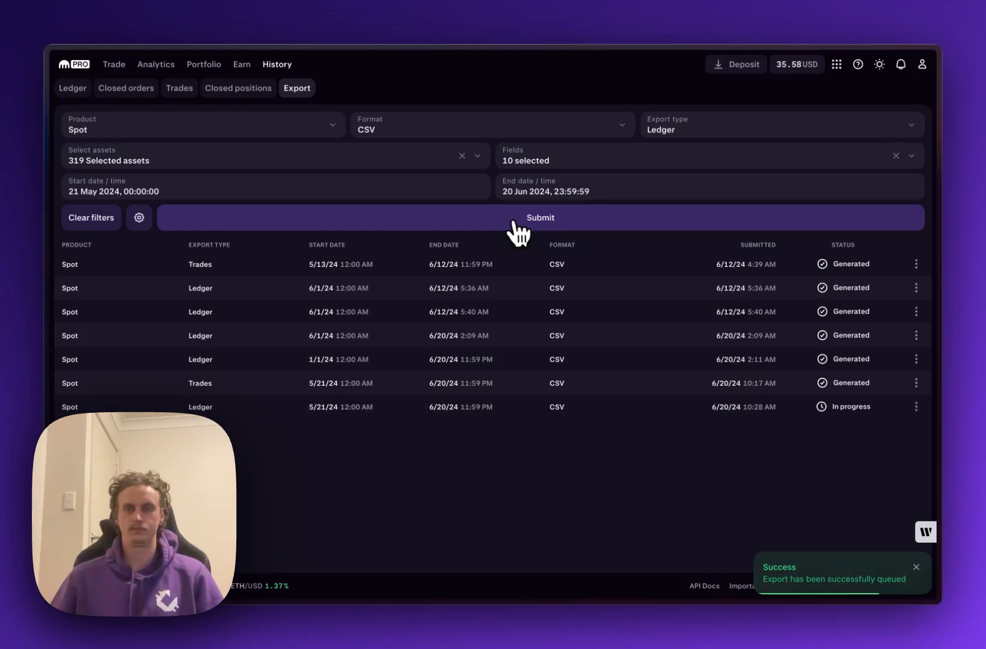
pyautogui.moveTo(873, 421)
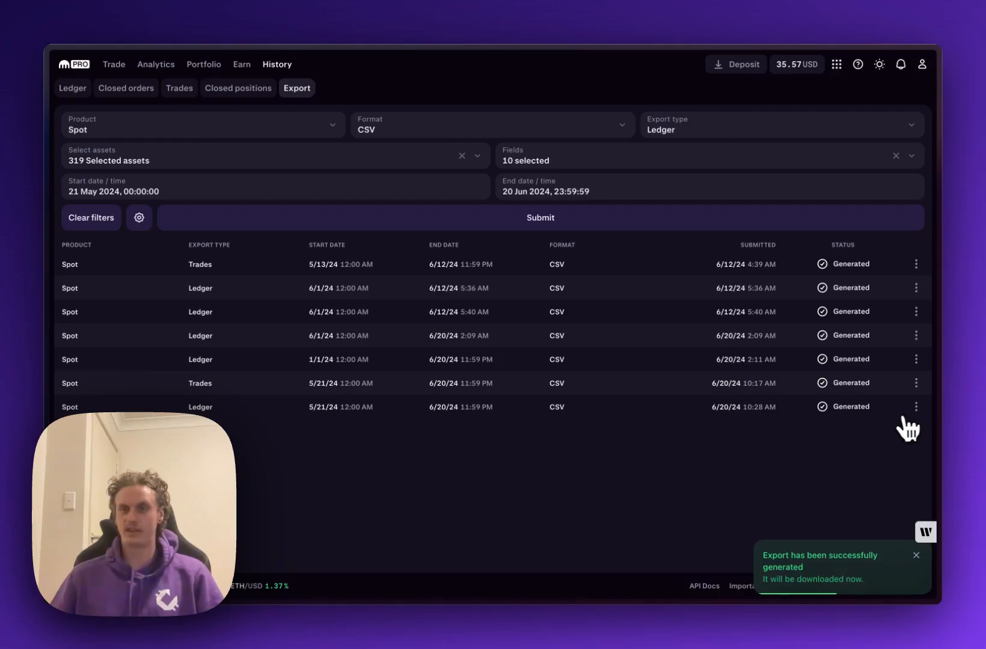
pyautogui.moveTo(917, 417)
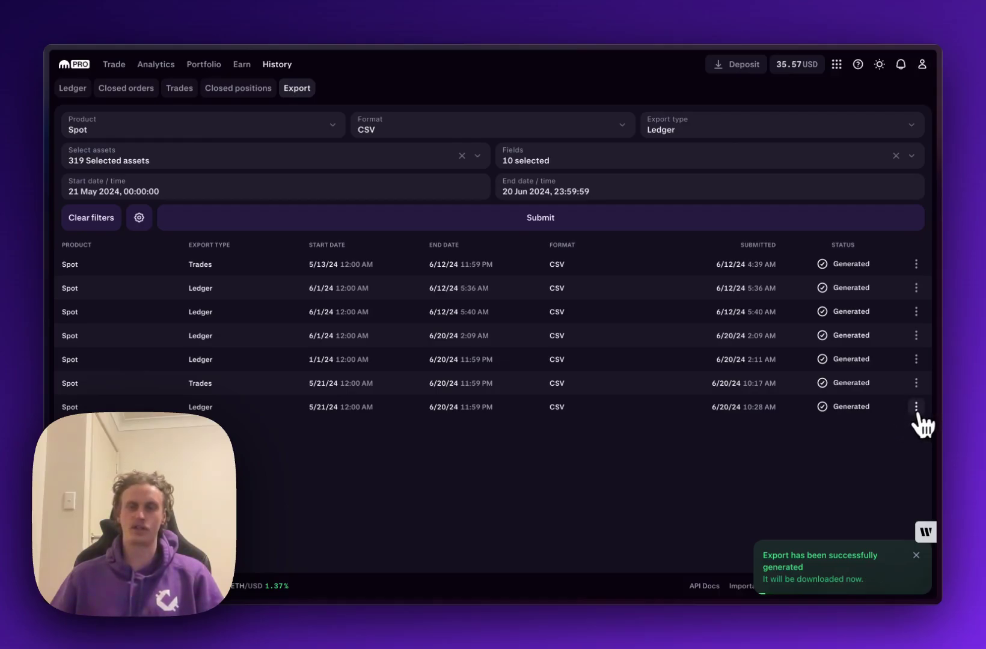
pyautogui.click(917, 407)
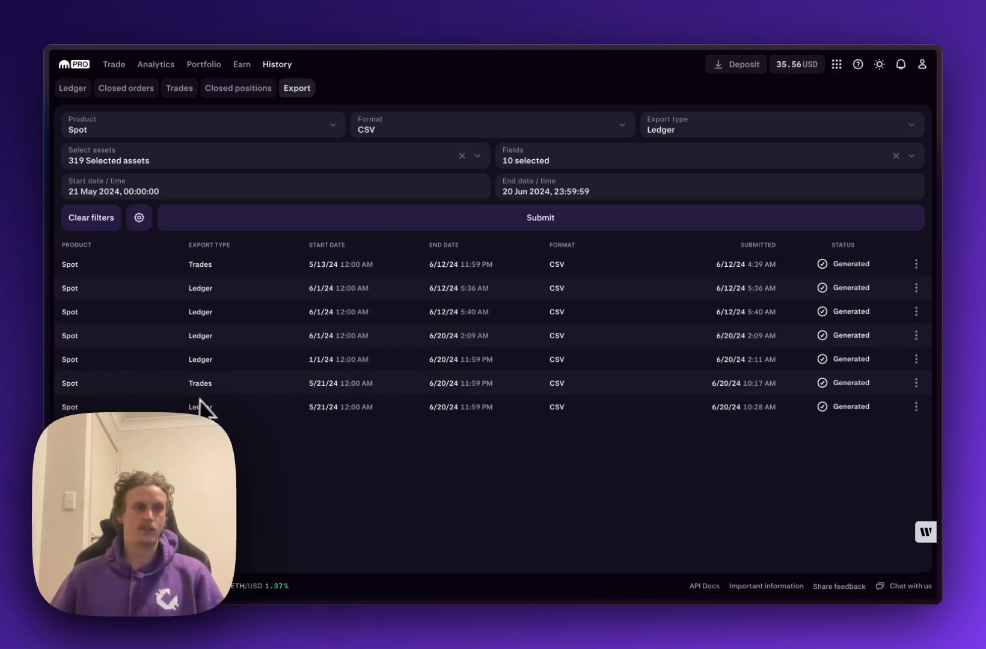
pyautogui.moveTo(366, 416)
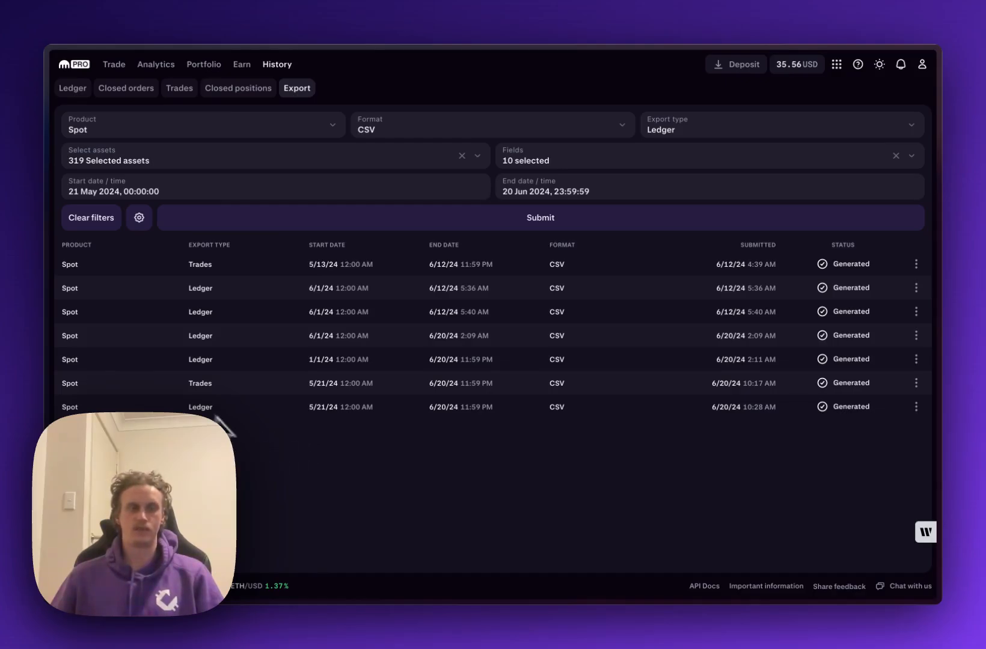
pyautogui.moveTo(125, 402)
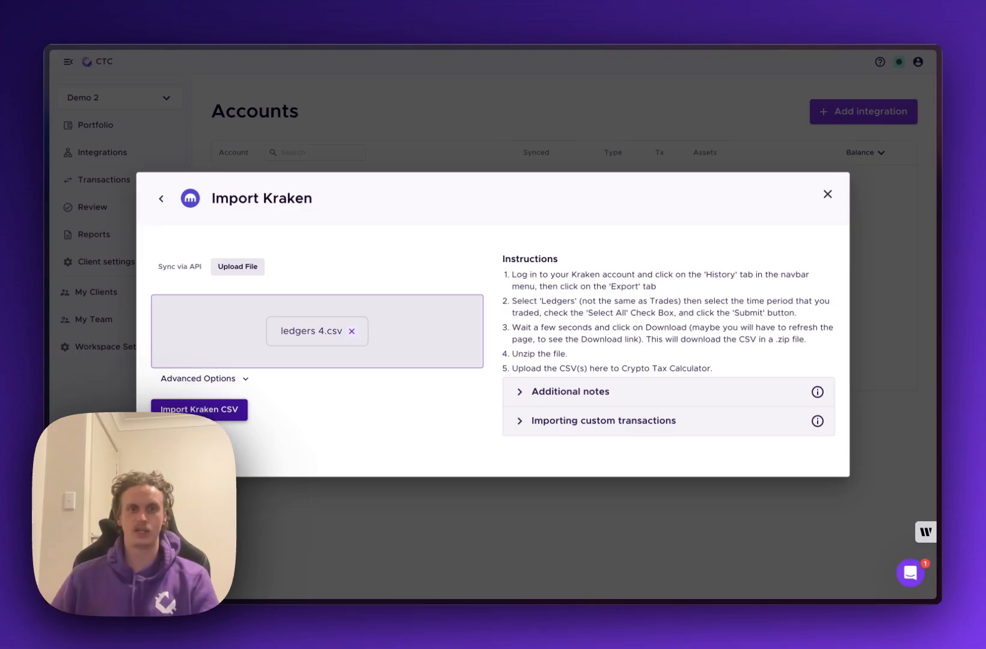
# - Import ledgers 4.csv so Kraken shows as Imported with 15 transactions, $23.70 balance
pyautogui.click(200, 409)
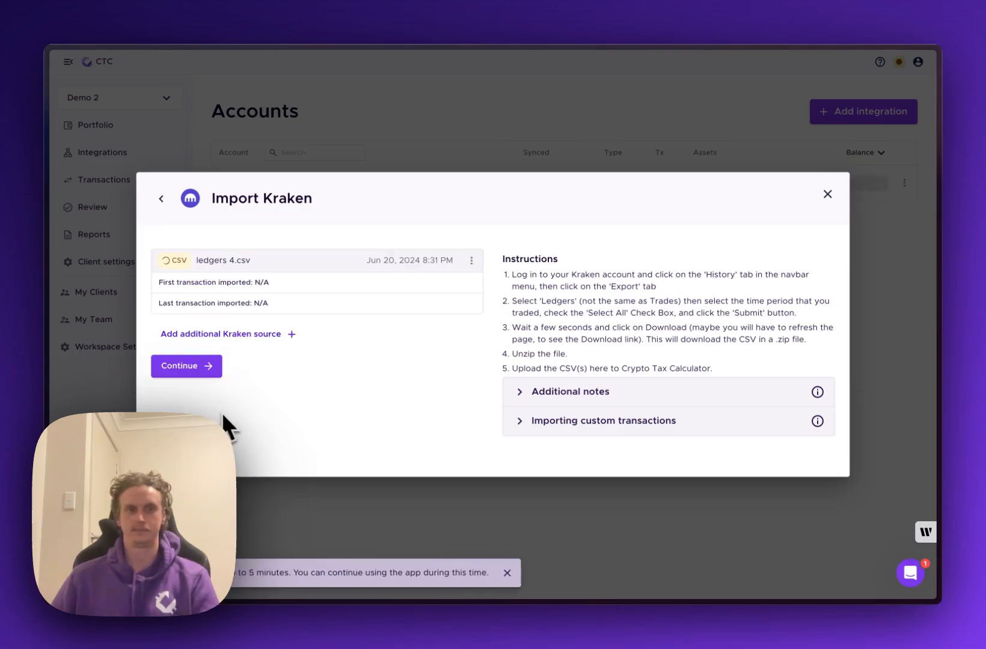
pyautogui.click(185, 365)
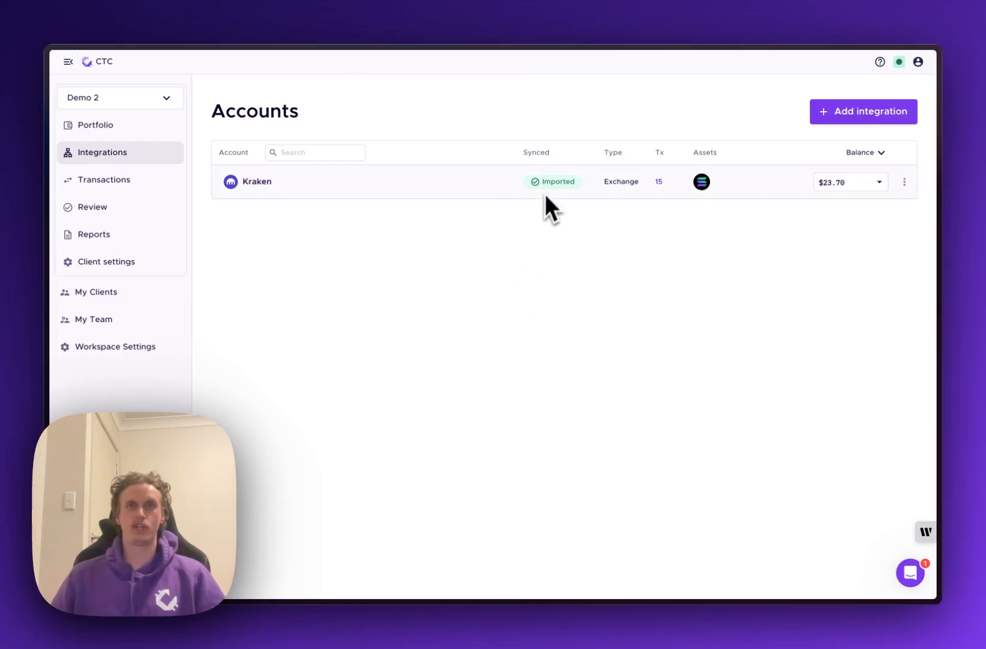
pyautogui.moveTo(566, 198)
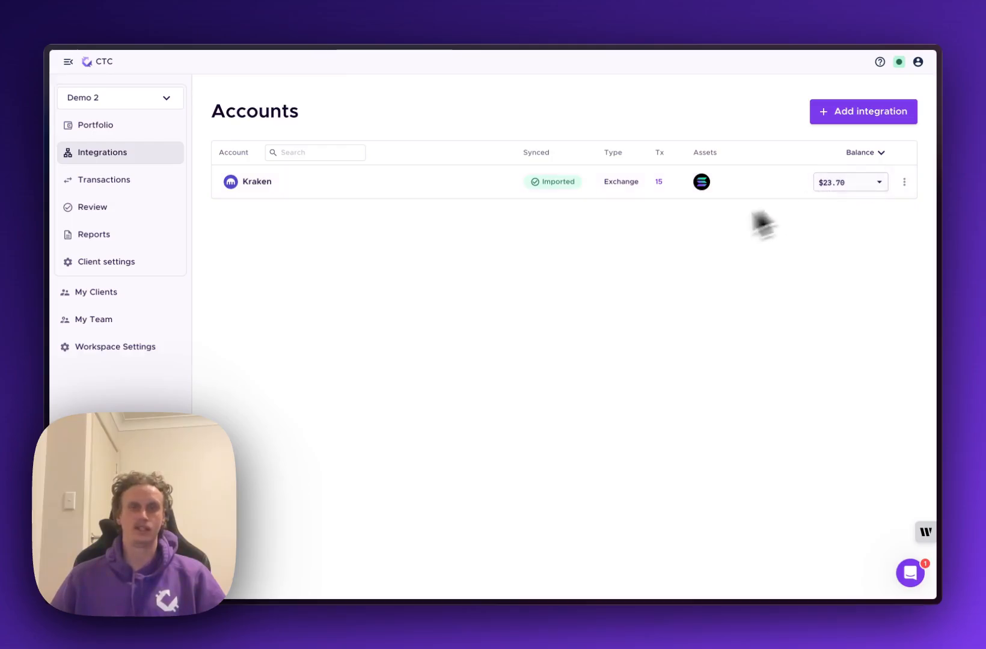
pyautogui.moveTo(507, 375)
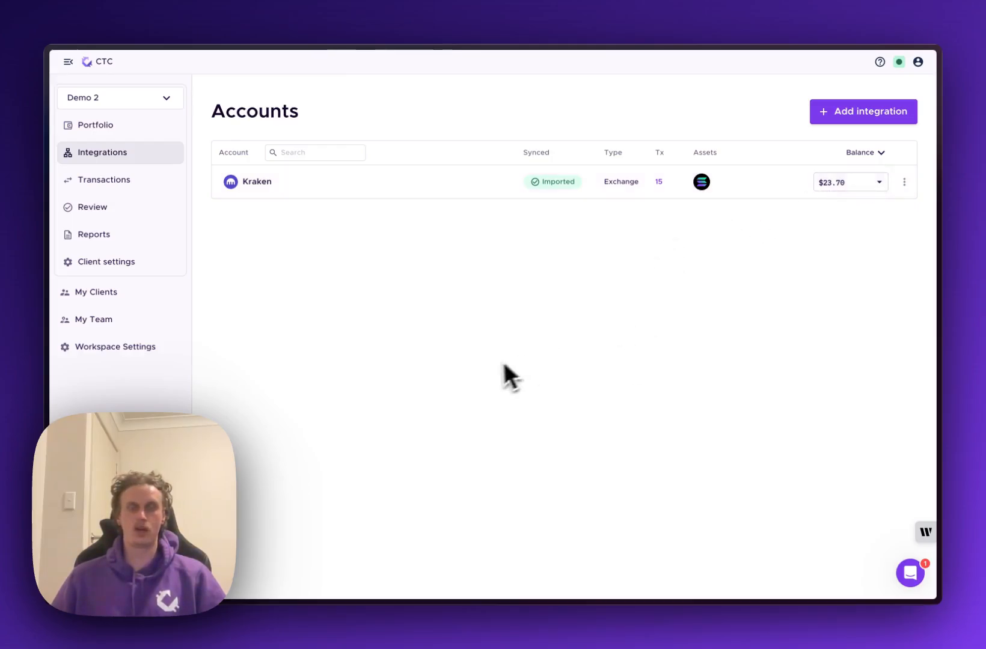
pyautogui.moveTo(475, 377)
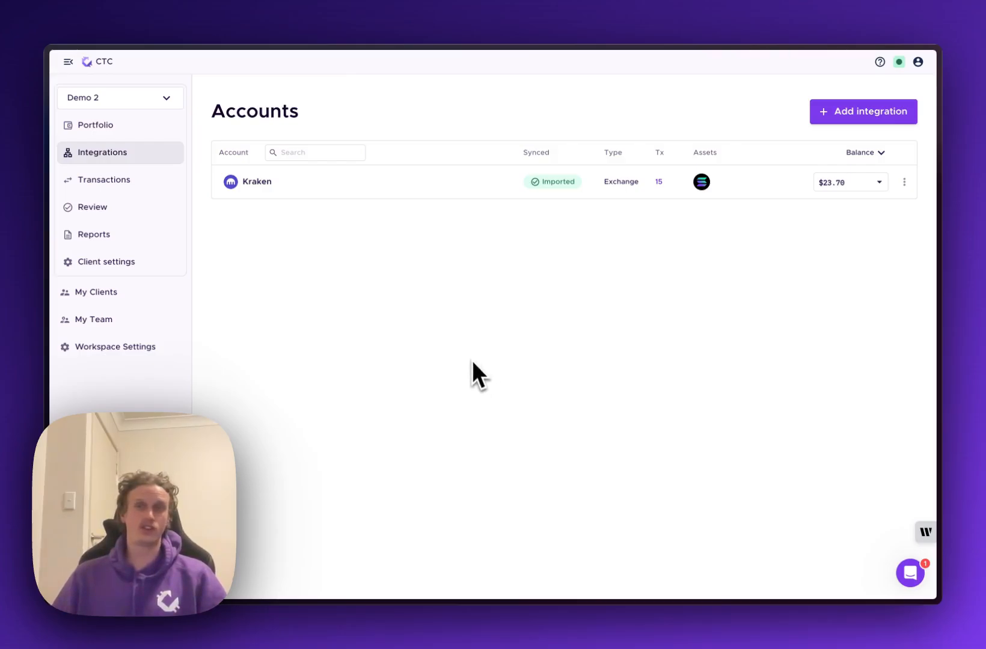
pyautogui.moveTo(773, 535)
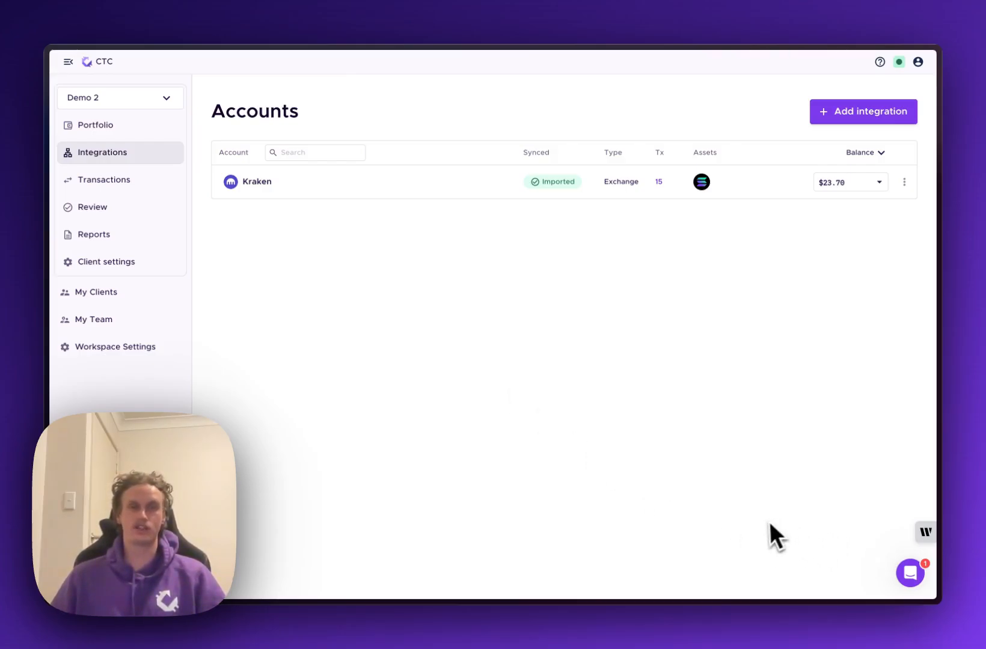
pyautogui.click(910, 573)
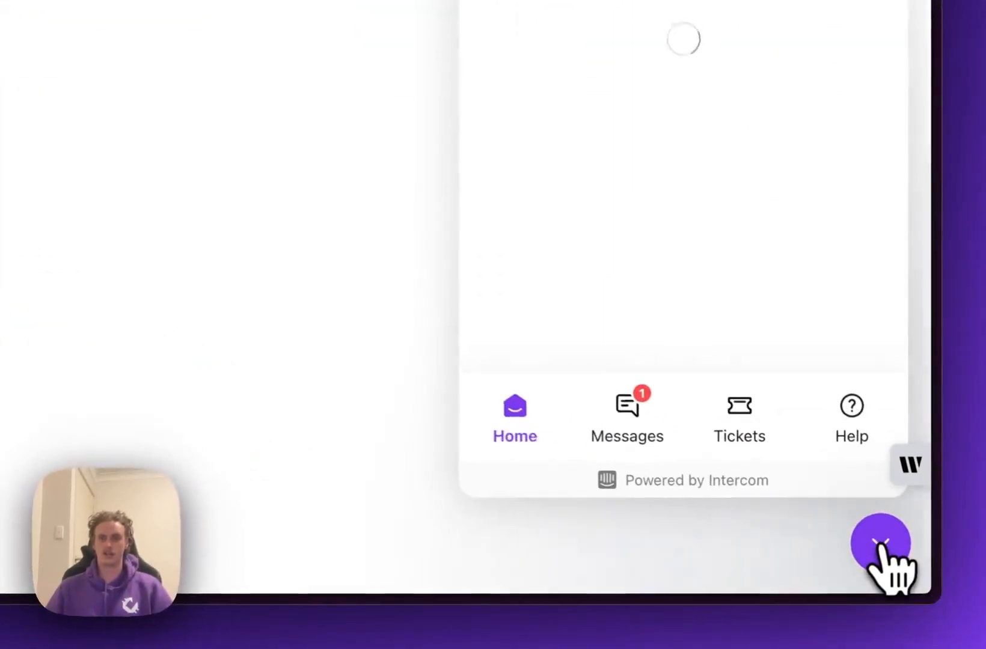
pyautogui.click(883, 544)
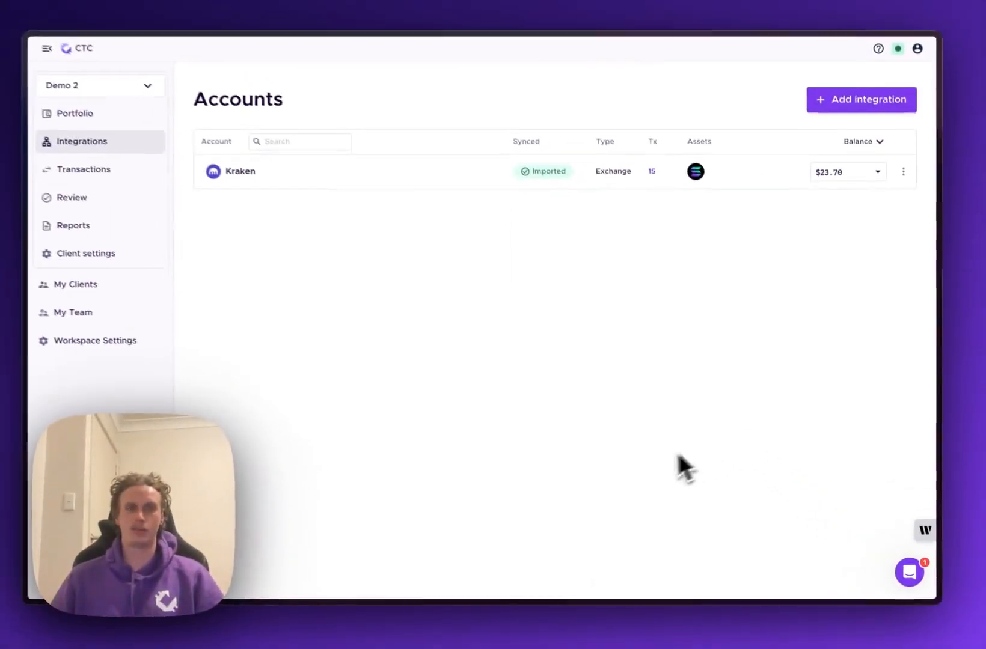